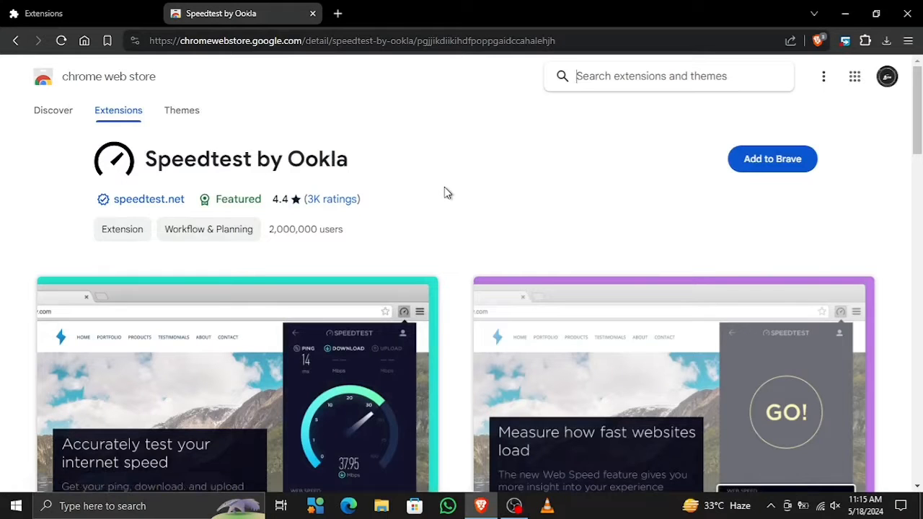
mouse_move(758, 164)
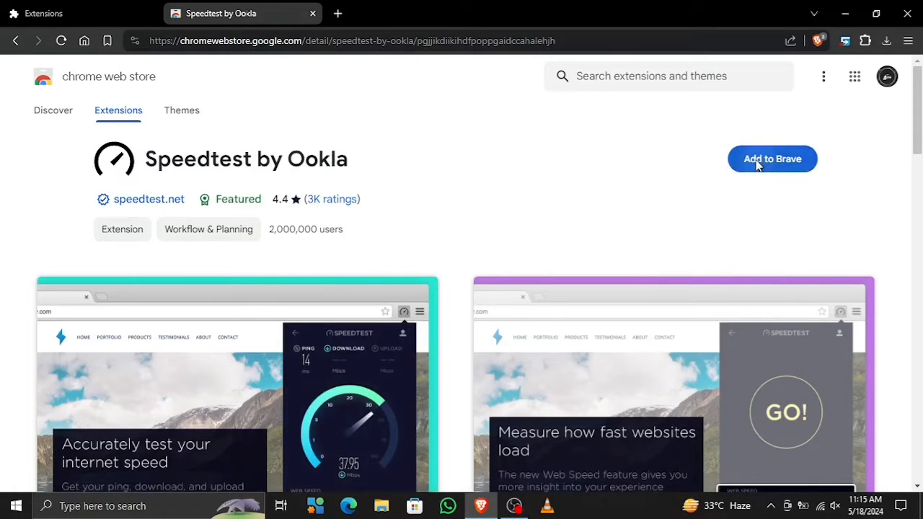
- Retry adding Speedtest by Ookla, then open Network Connections through Settings > Network & Internet
left_click(773, 158)
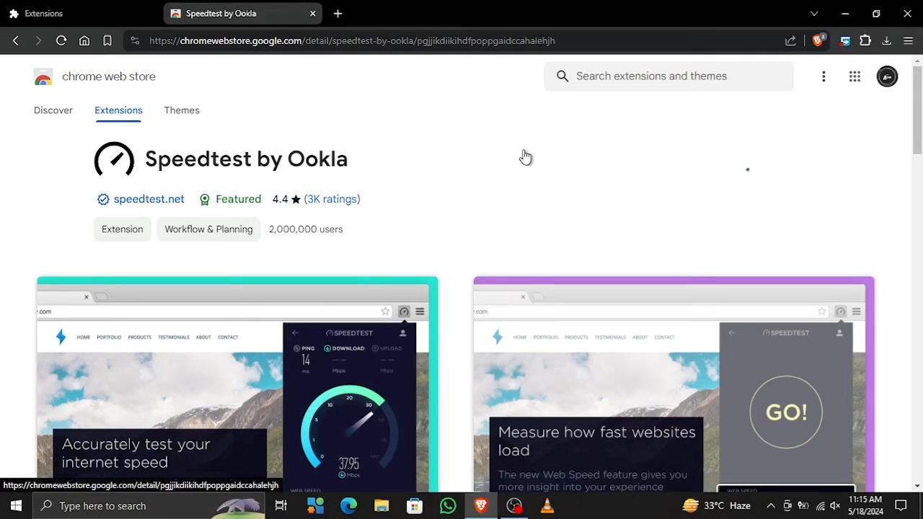
mouse_move(516, 185)
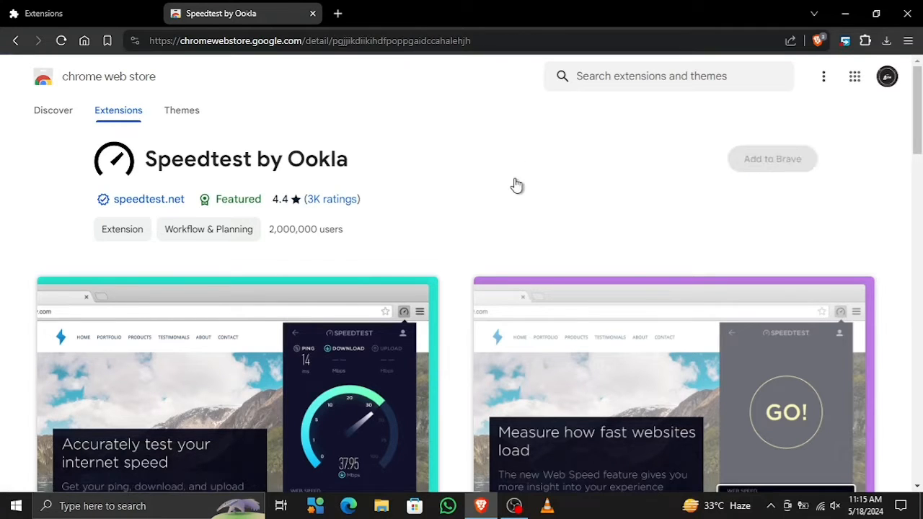
mouse_move(751, 161)
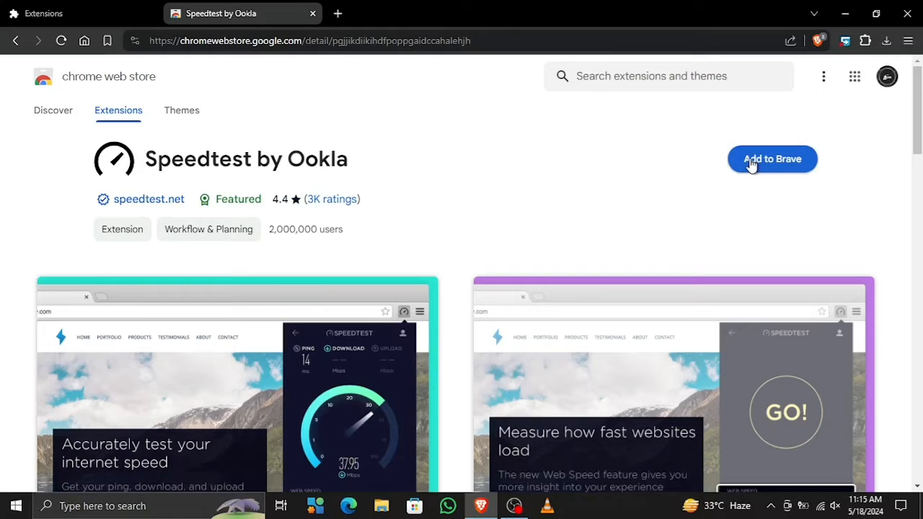
left_click(772, 158)
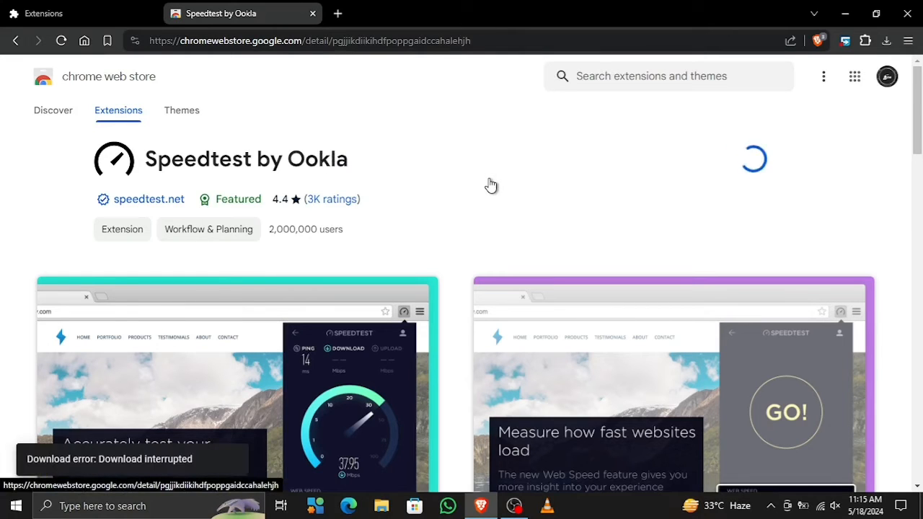
mouse_move(544, 176)
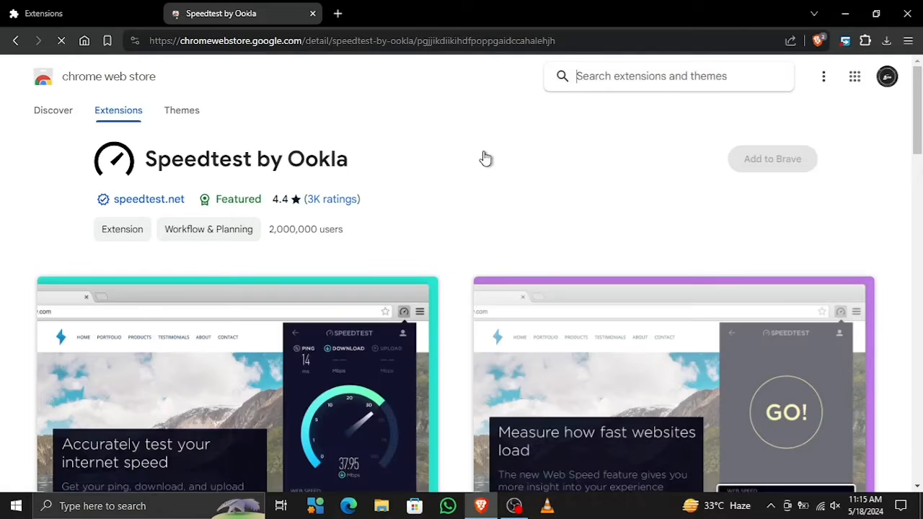
mouse_move(450, 181)
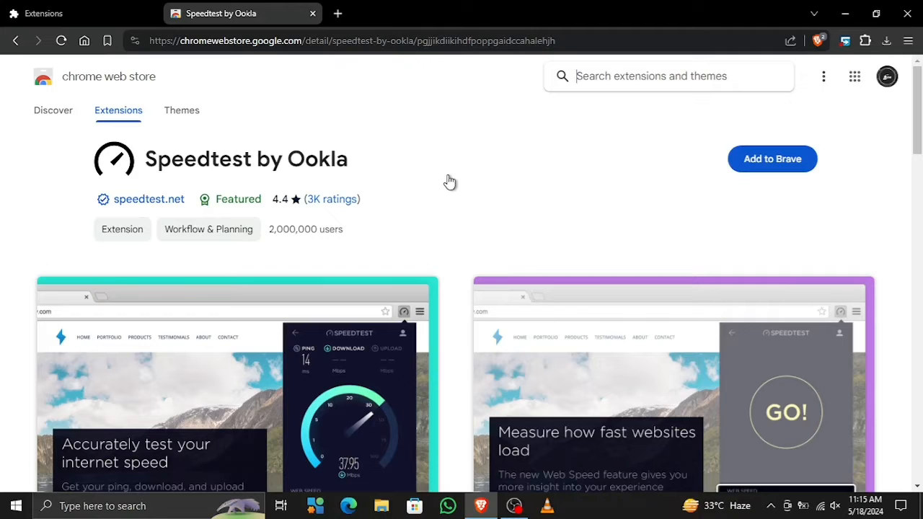
left_click(9, 506)
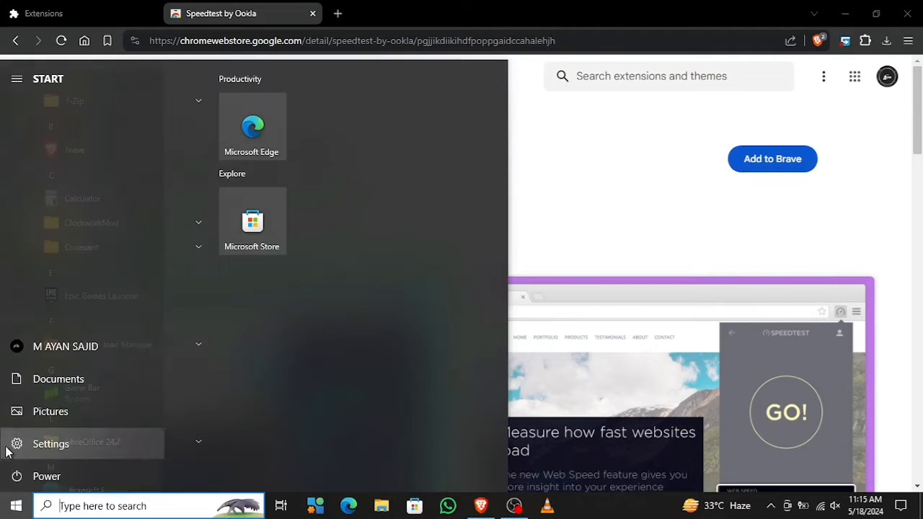
left_click(51, 443)
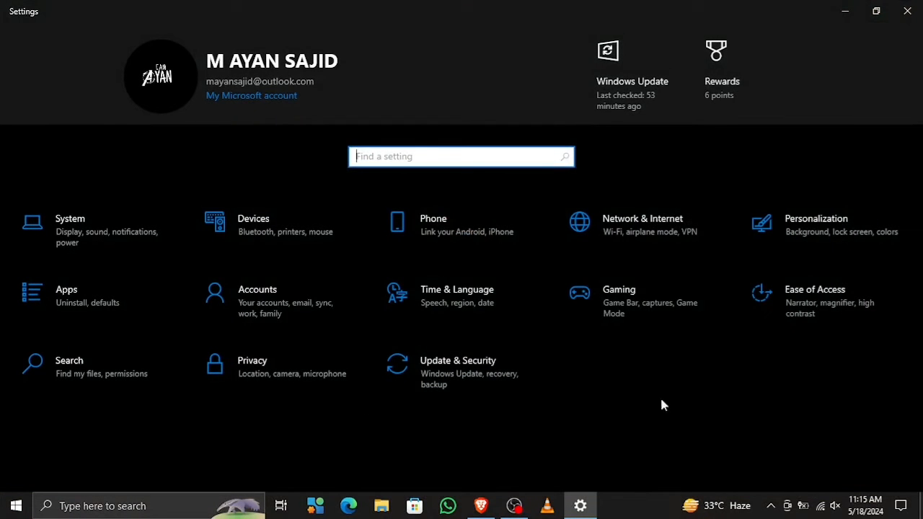
mouse_move(633, 232)
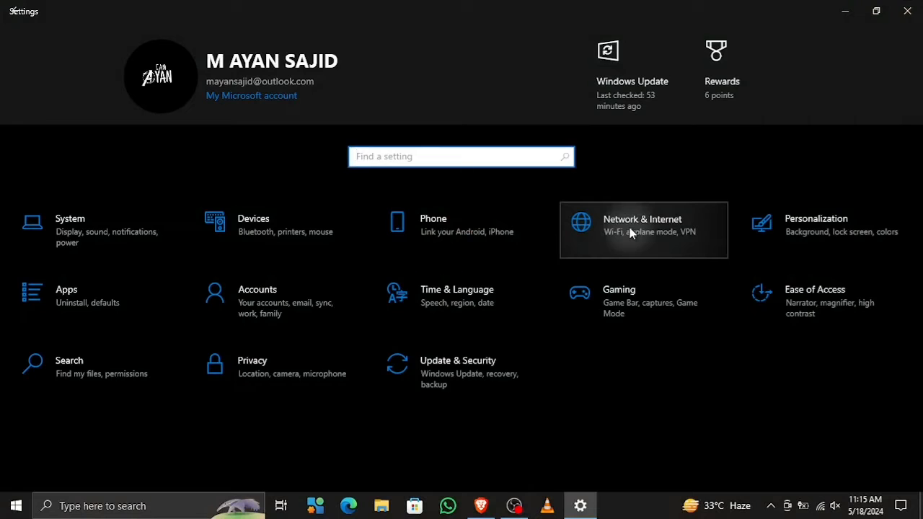
left_click(644, 230)
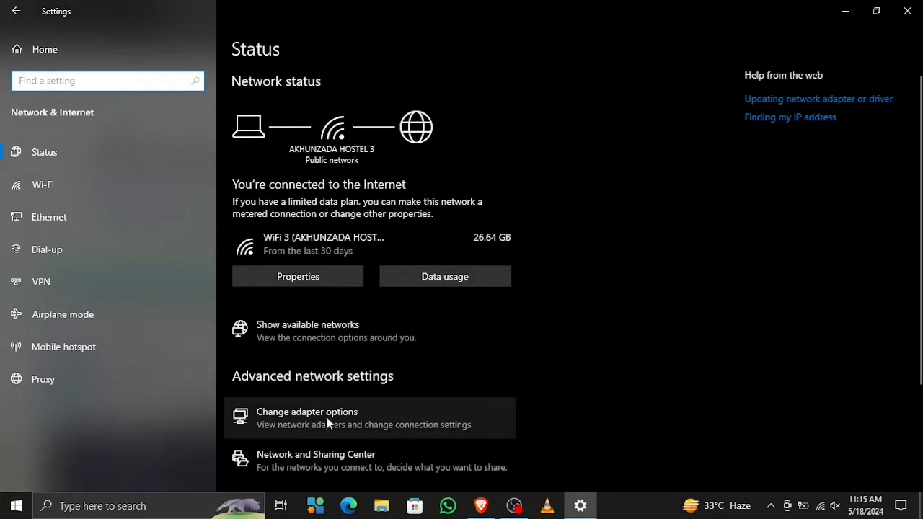
left_click(306, 418)
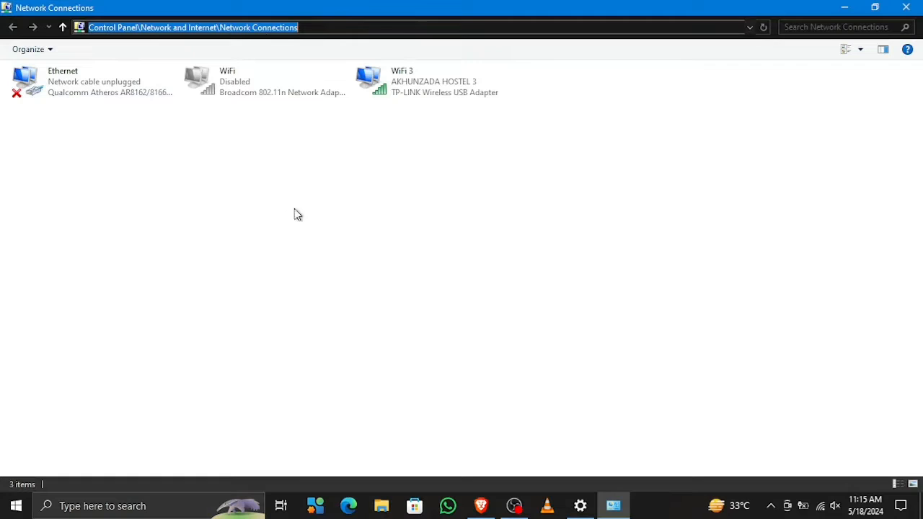
- Open the Internet Protocol Version 4 (TCP/IPv4) properties of the WiFi 3 adapter
left_click(435, 77)
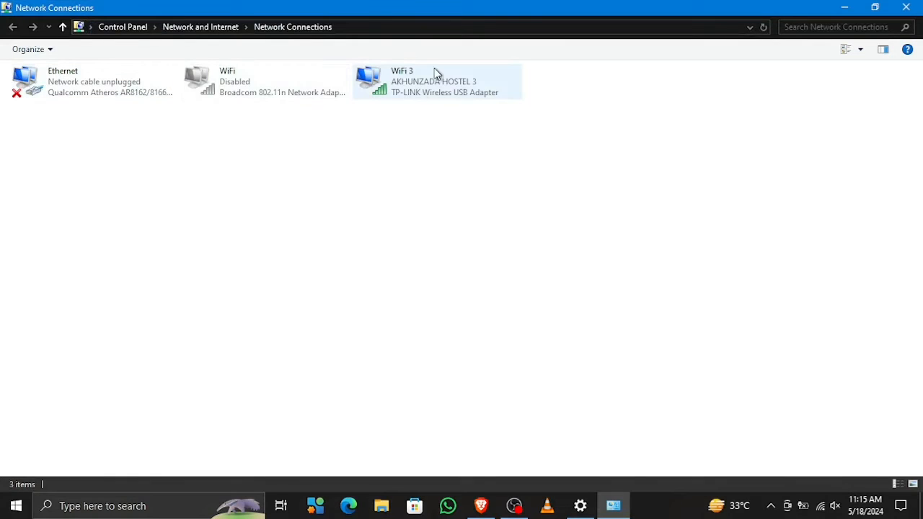
right_click(432, 81)
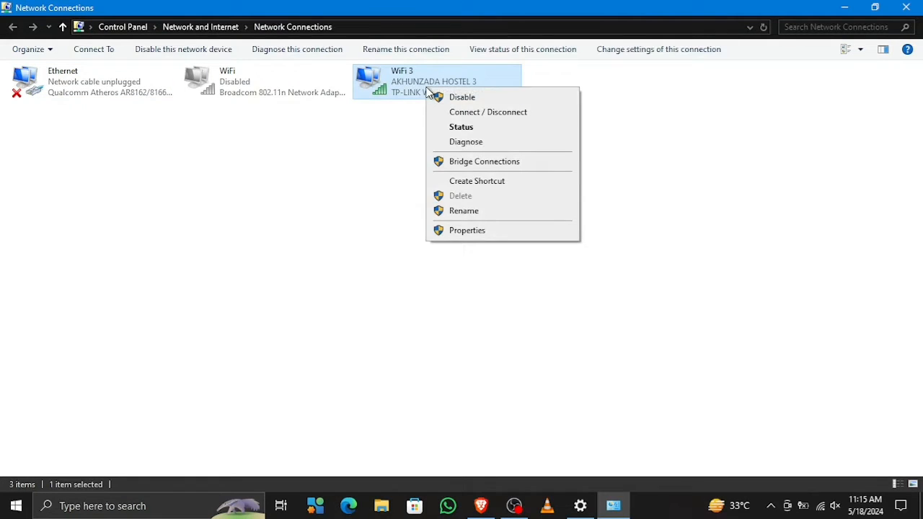
left_click(467, 230)
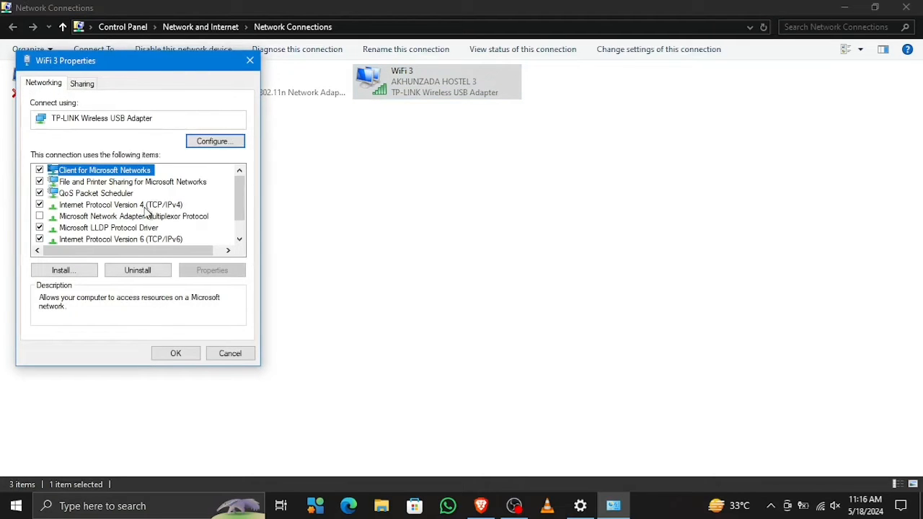
left_click(121, 204)
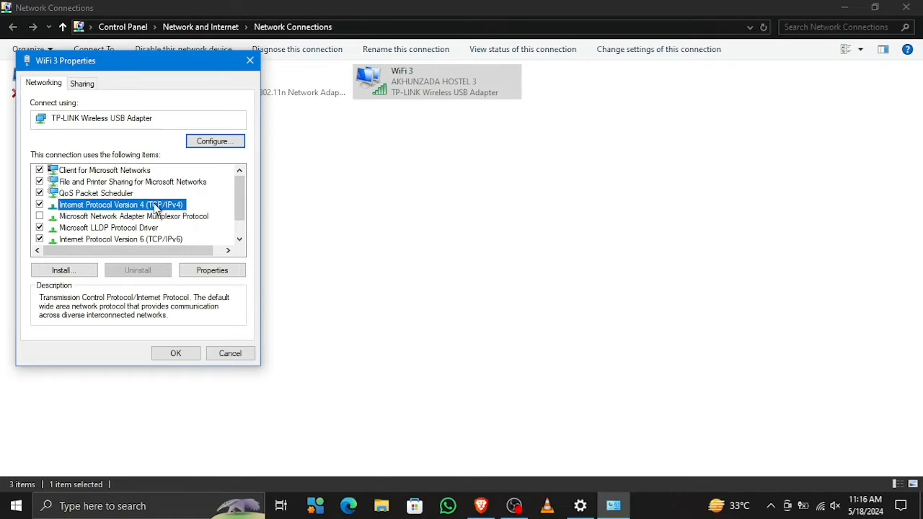
left_click(212, 269)
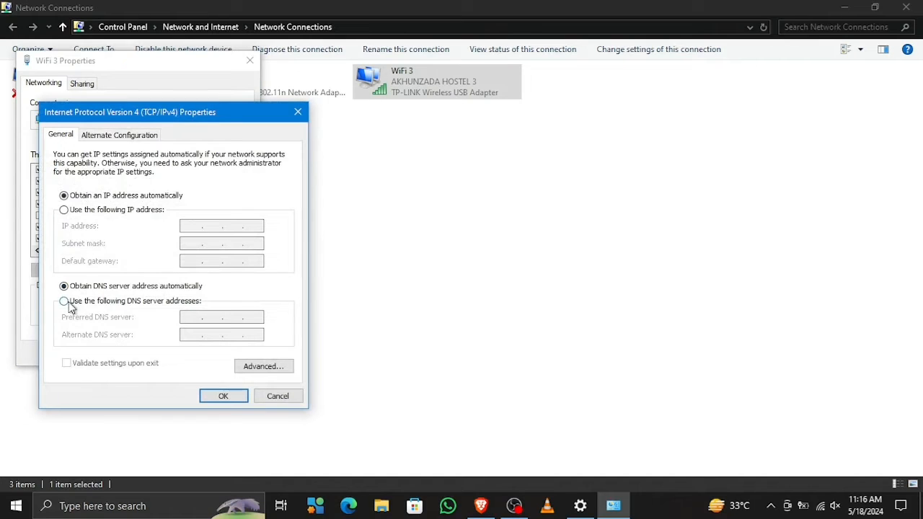
- Enter manual DNS servers: preferred 1.1.1.1 and alternate 8.8.0.0
left_click(63, 301)
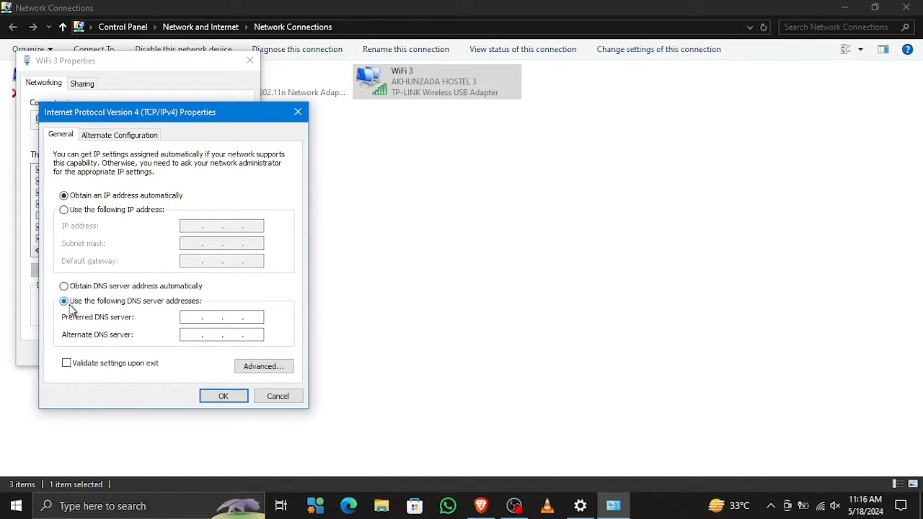
left_click(222, 316)
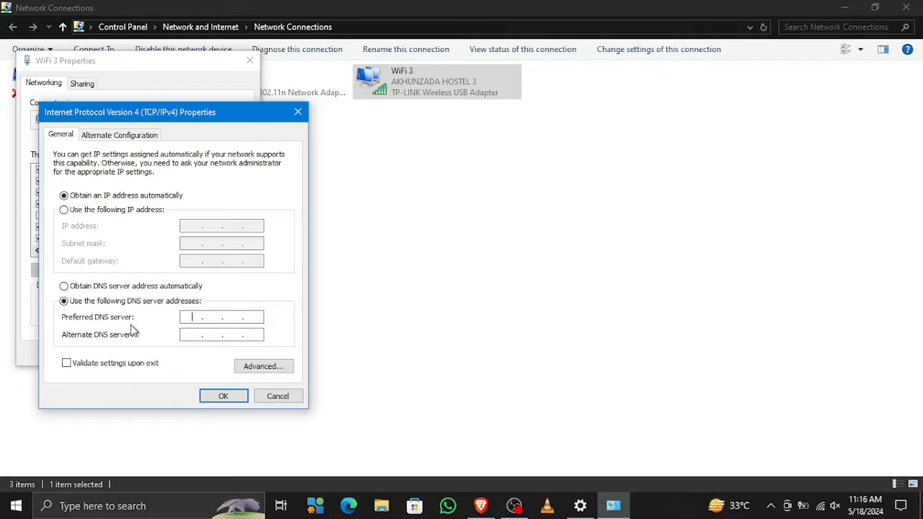
type("11")
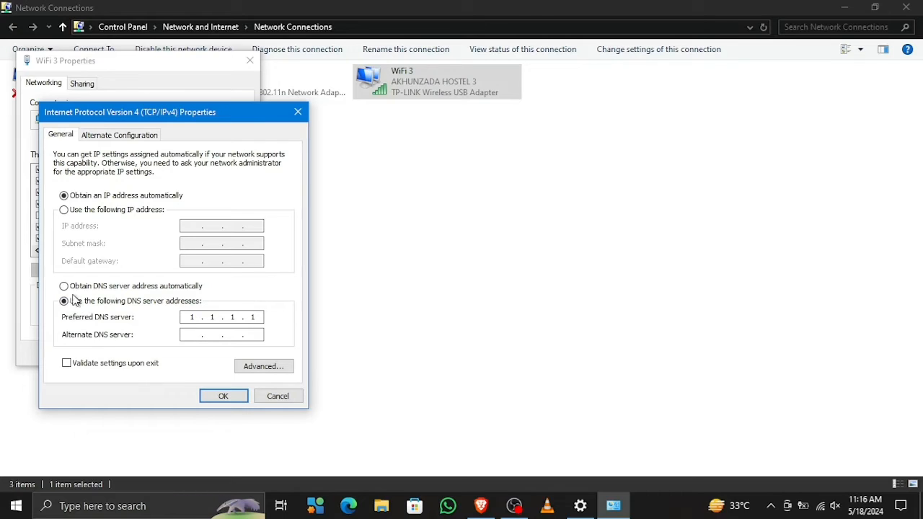
type("8")
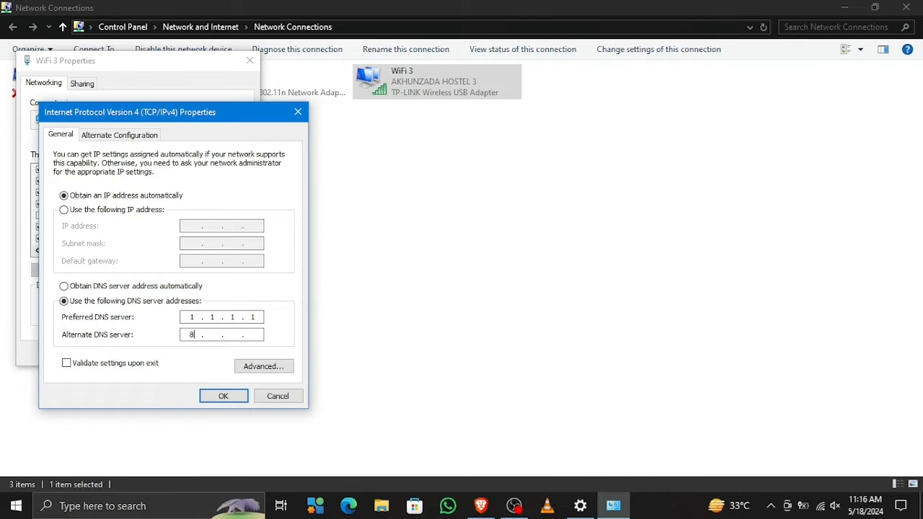
type("8.")
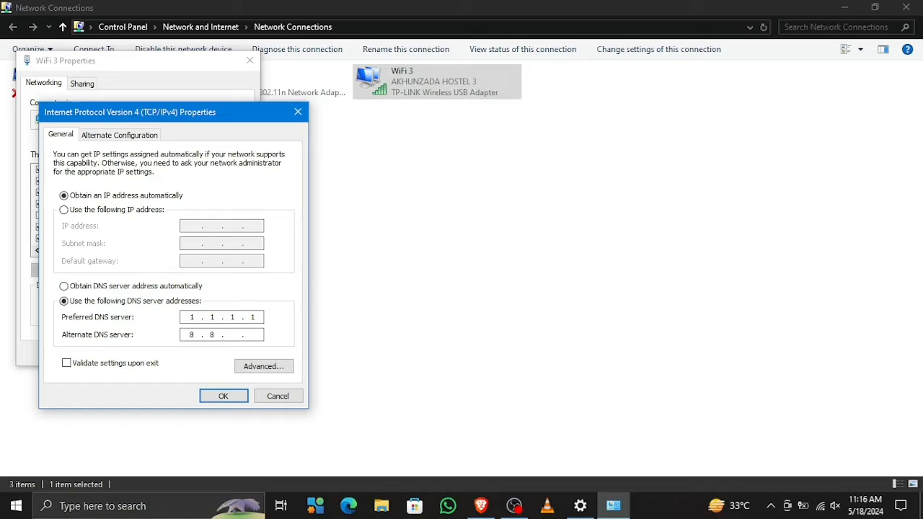
type("0 0")
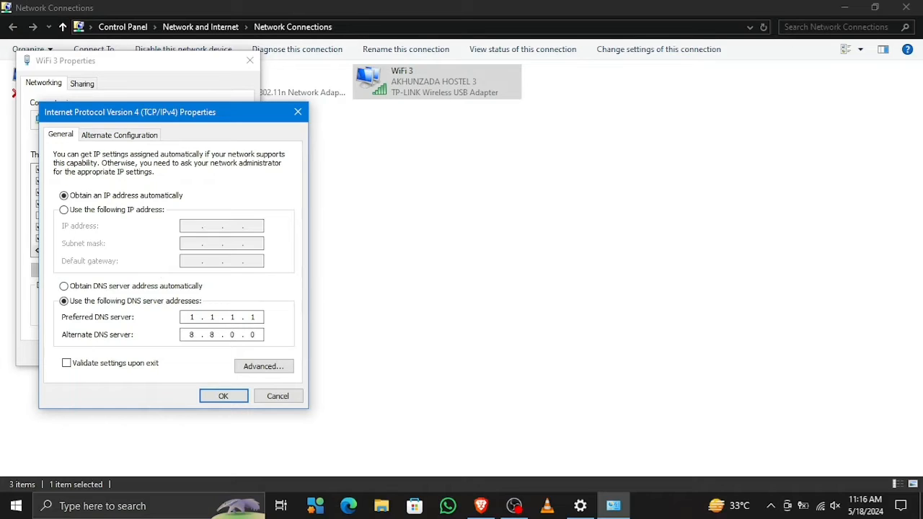
left_click(222, 335)
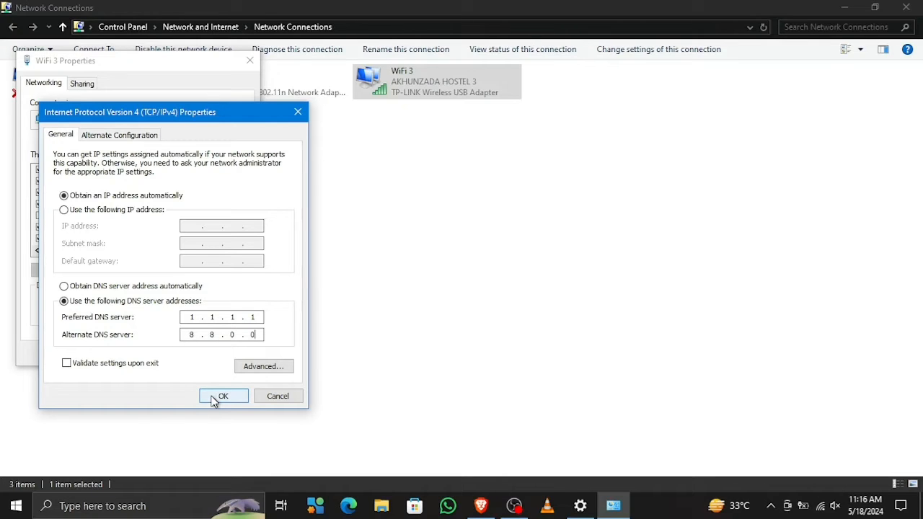
- Save the IPv4 settings, close WiFi 3 Properties, and return to Brave
left_click(223, 396)
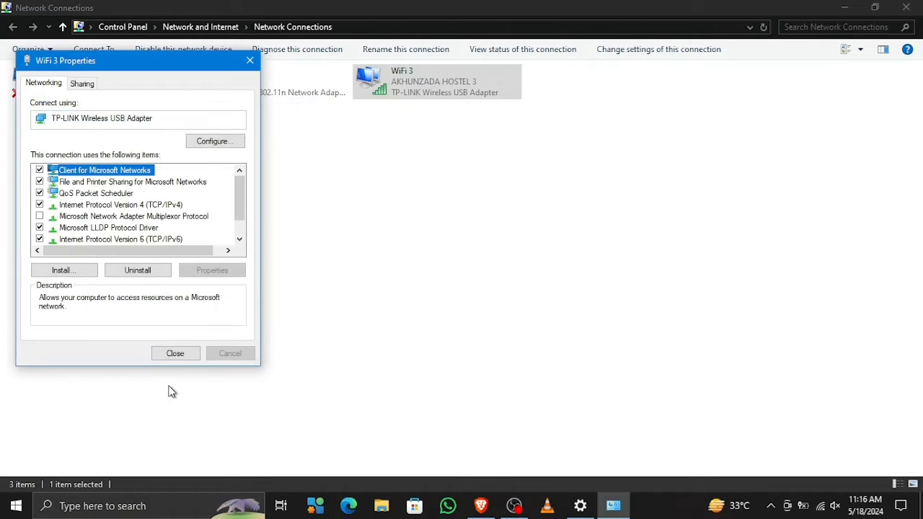
left_click(175, 353)
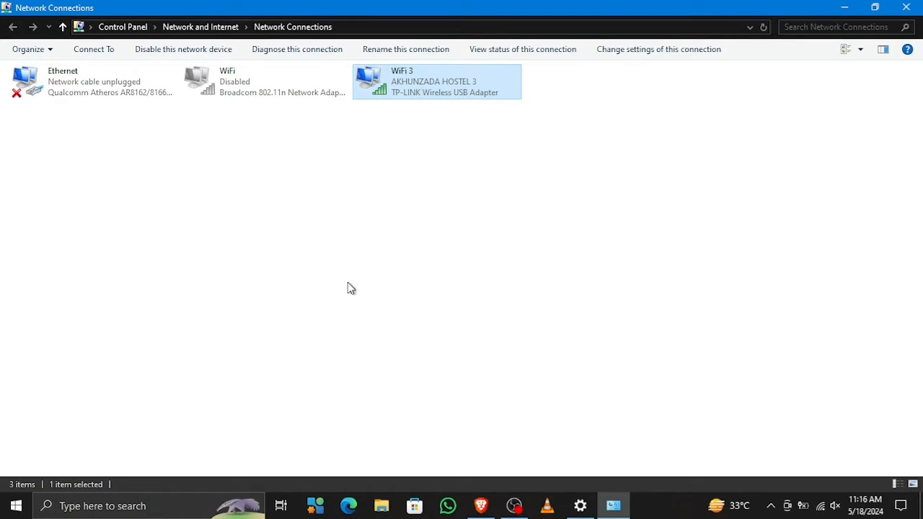
left_click(482, 505)
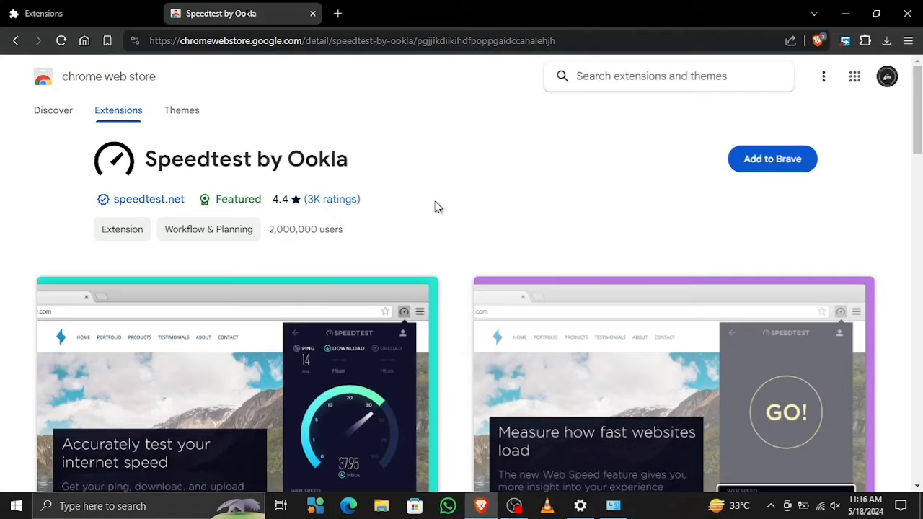
mouse_move(672, 142)
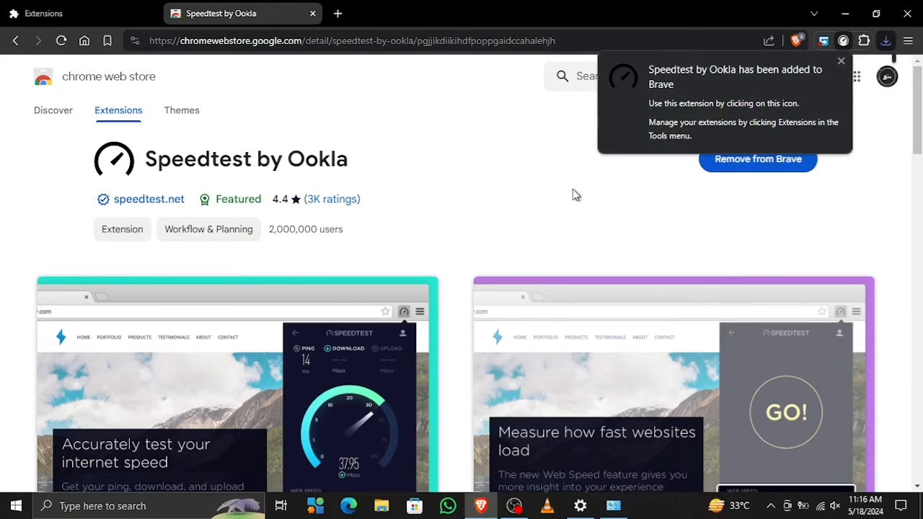
- Dismiss the 'added to Brave' notice for Speedtest by Ookla
left_click(839, 60)
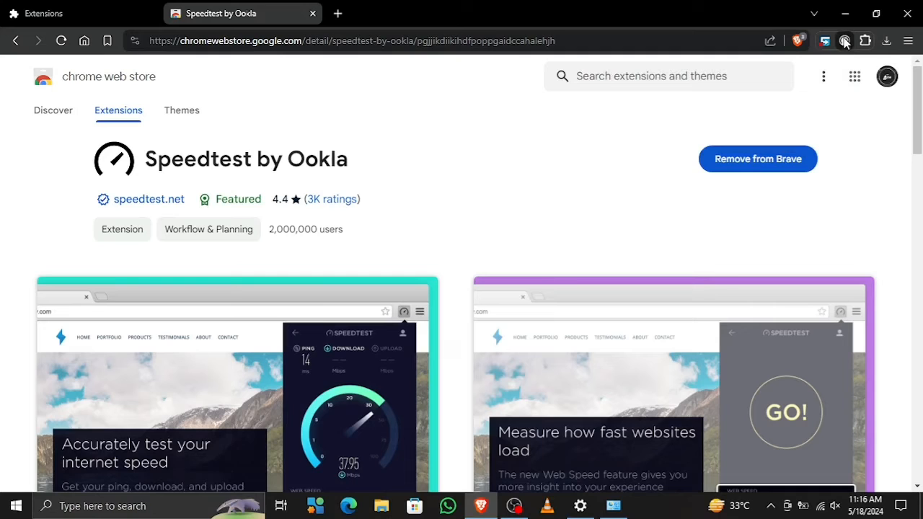
left_click(865, 40)
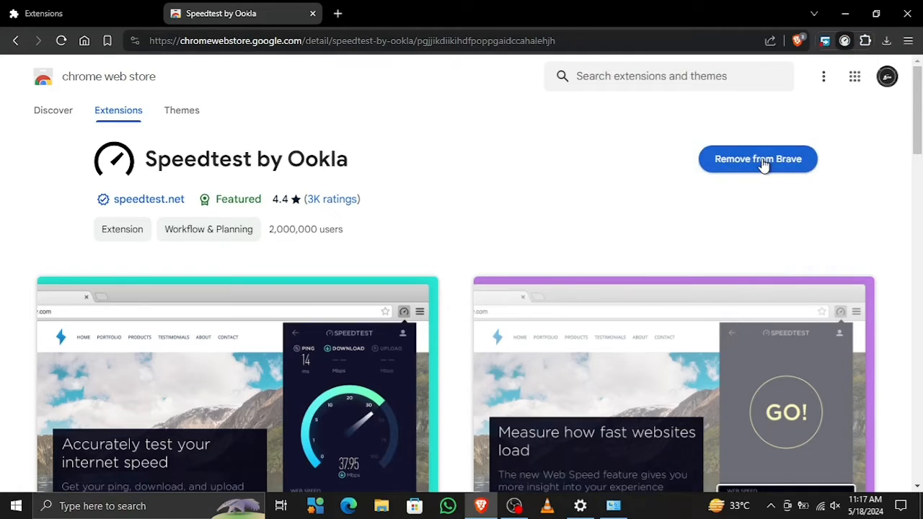
mouse_move(515, 210)
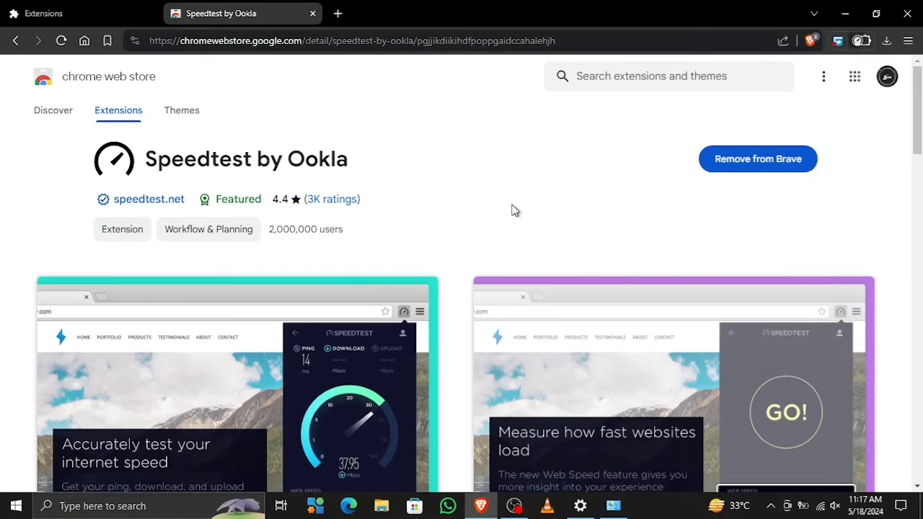
- Show Not installed items in My extensions & themes and add Touch VPN to Brave
left_click(824, 76)
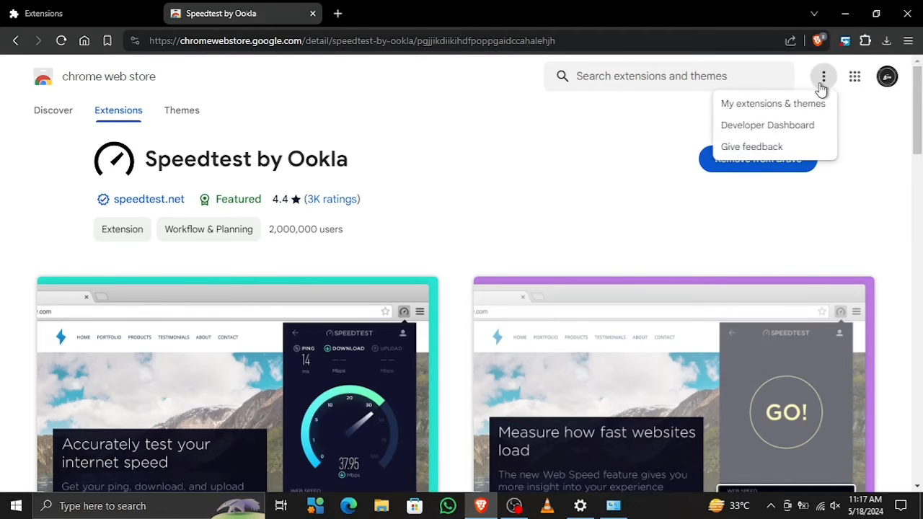
left_click(772, 103)
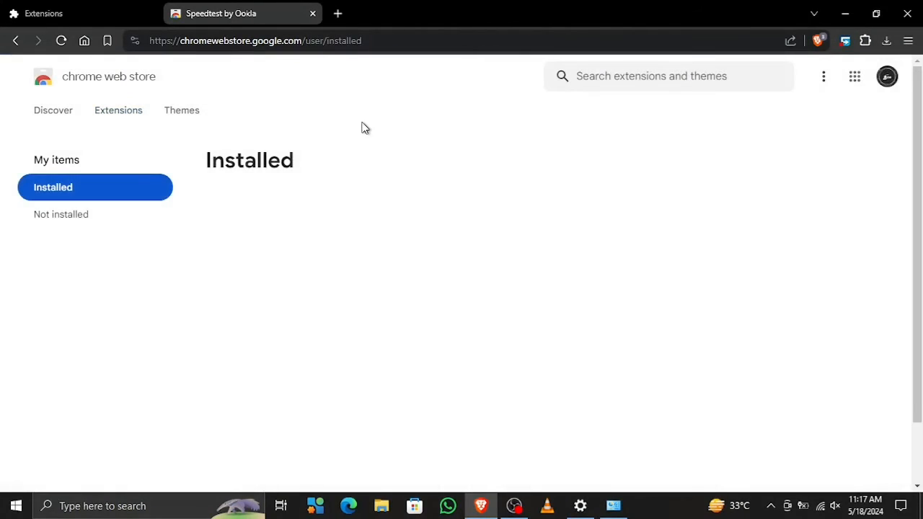
left_click(62, 214)
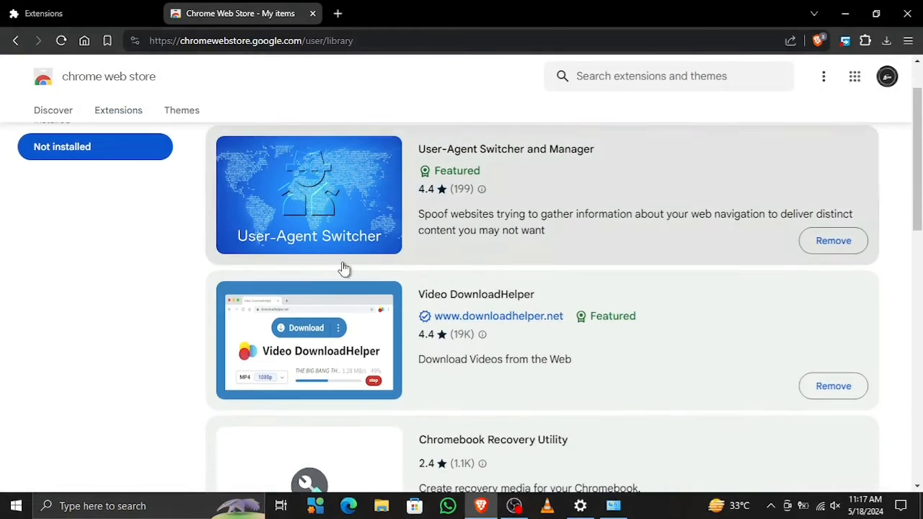
scroll("down", 3)
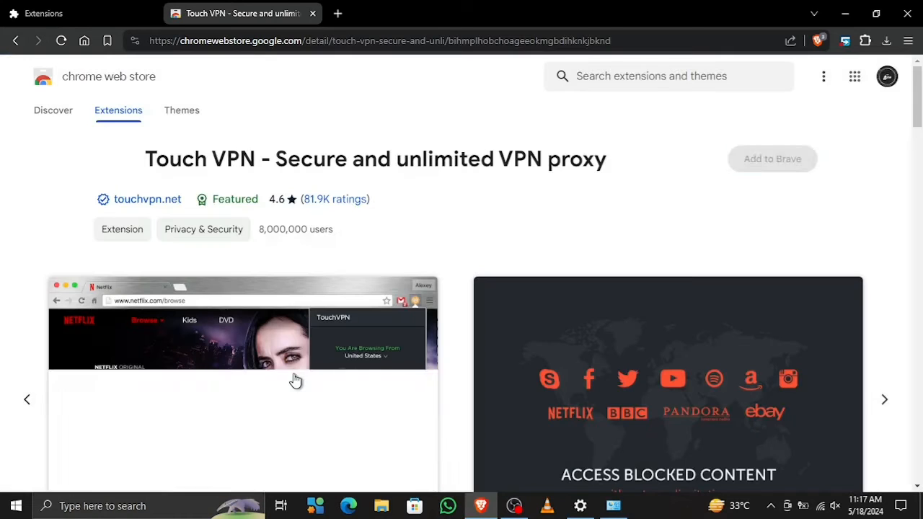
left_click(772, 158)
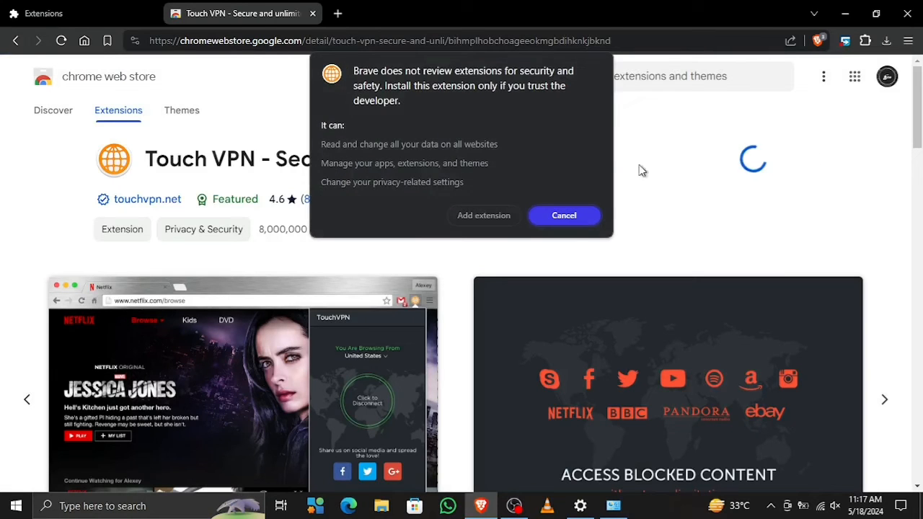
left_click(564, 215)
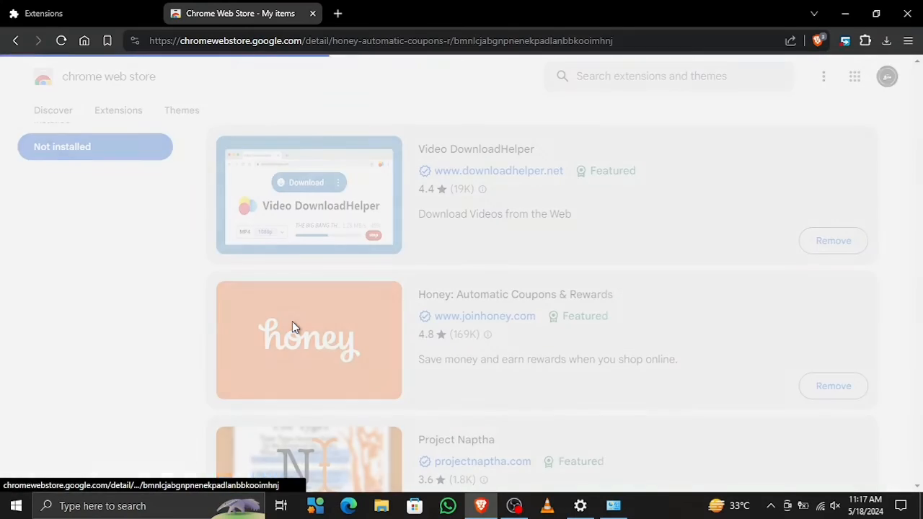
- Open the Honey: Automatic Coupons & Rewards page and add it to Brave
left_click(296, 329)
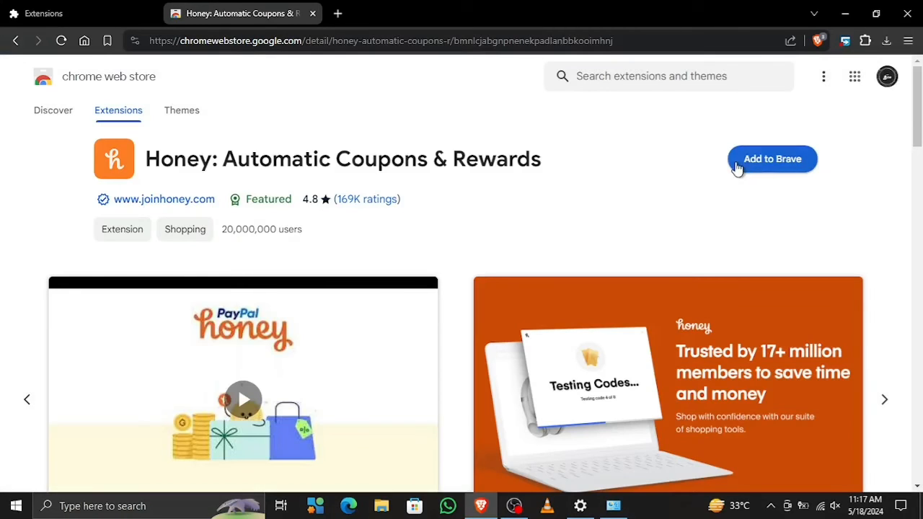
left_click(772, 159)
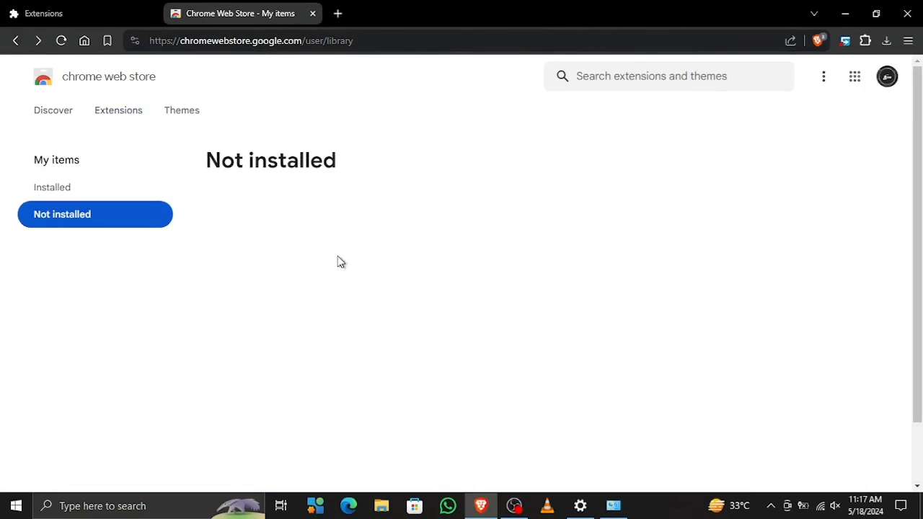
scroll("down", 3)
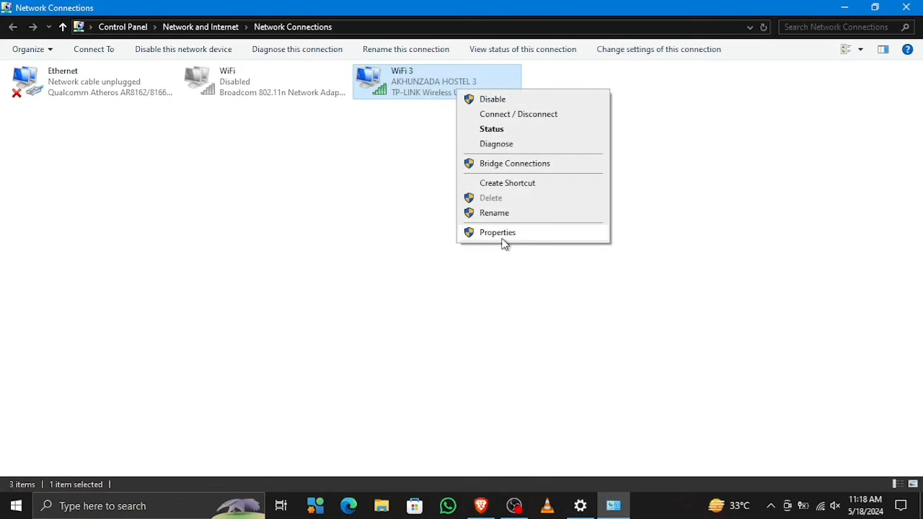
- In WiFi 3 IPv4 properties, select Obtain DNS server address automatically and close
left_click(497, 232)
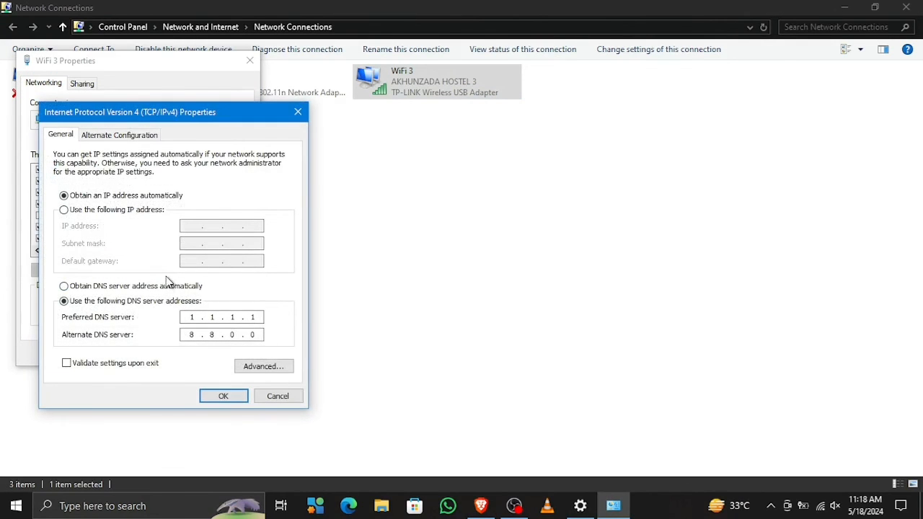
left_click(64, 285)
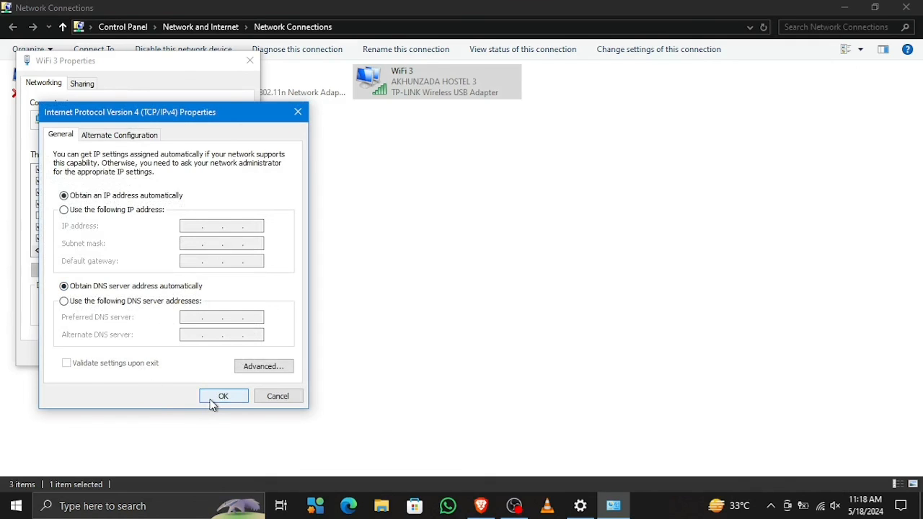
mouse_move(266, 400)
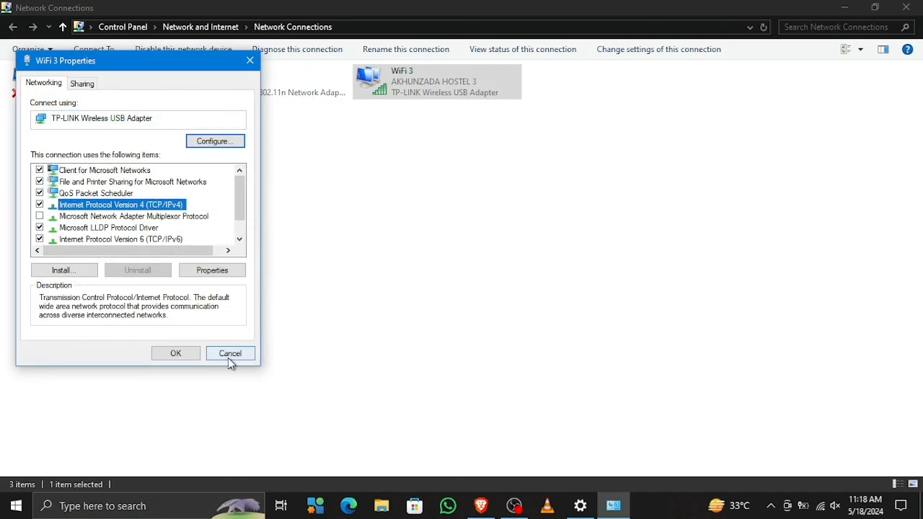
left_click(230, 354)
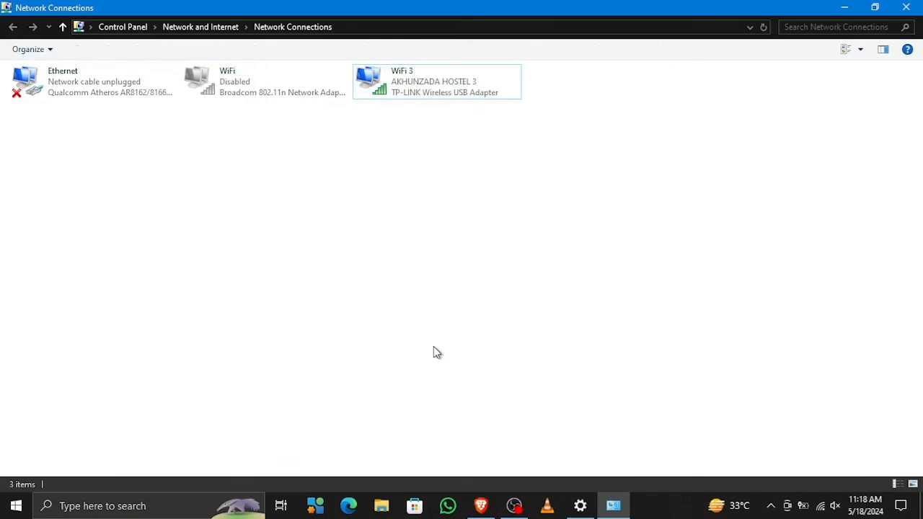